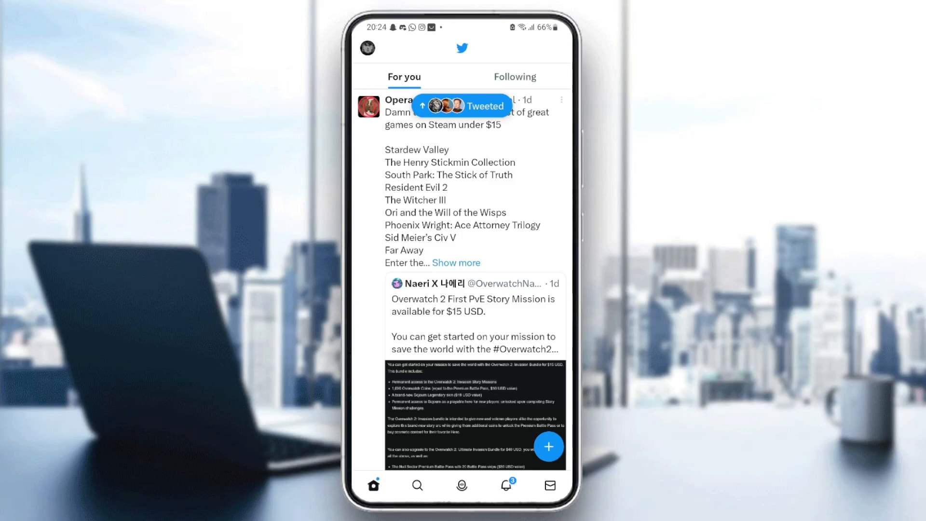
# Leave the Twitter feed and land on the phone's home screen.
pyautogui.click(514, 77)
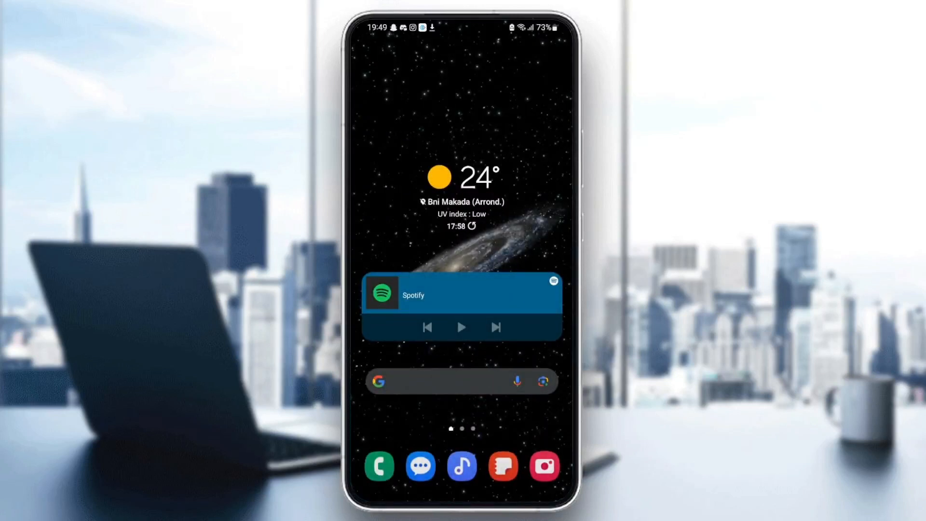
# Reach the Apps entry in Settings and bring up the installed-apps list.
pyautogui.scroll(3)
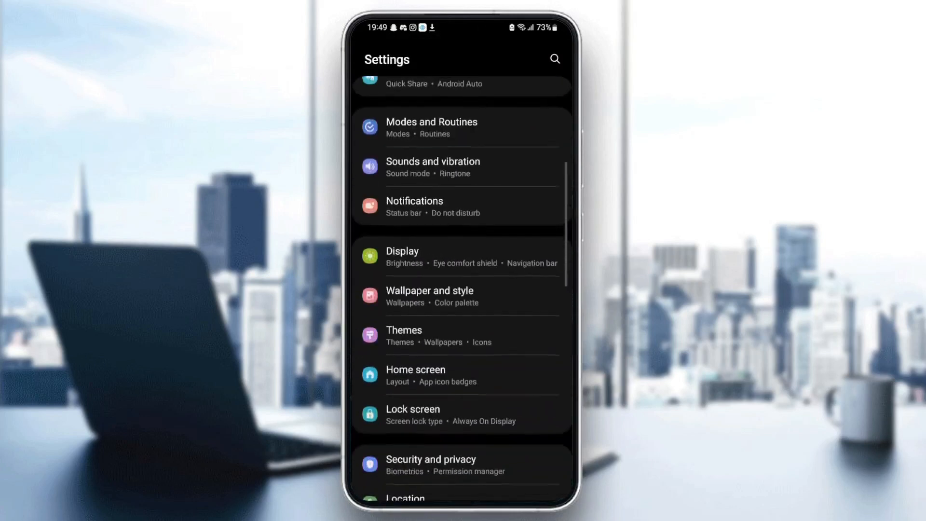
pyautogui.scroll(-3)
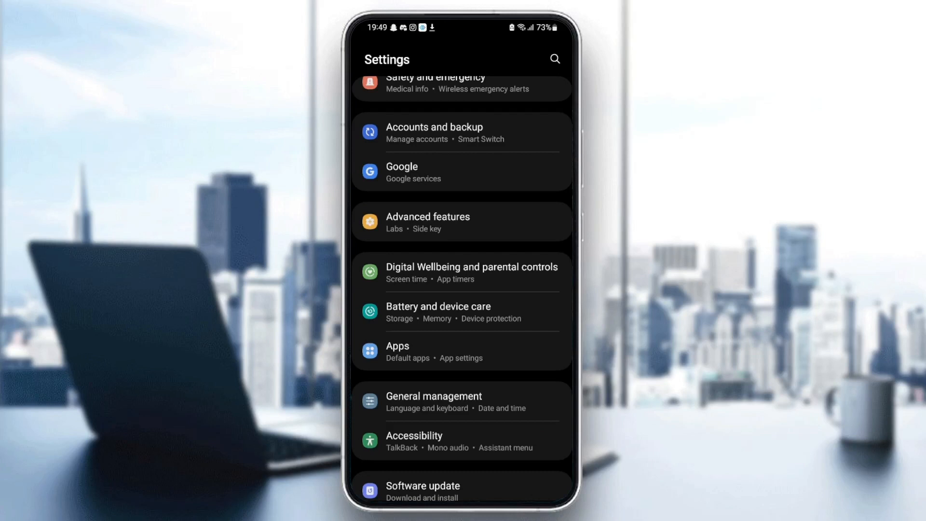
pyautogui.scroll(-3)
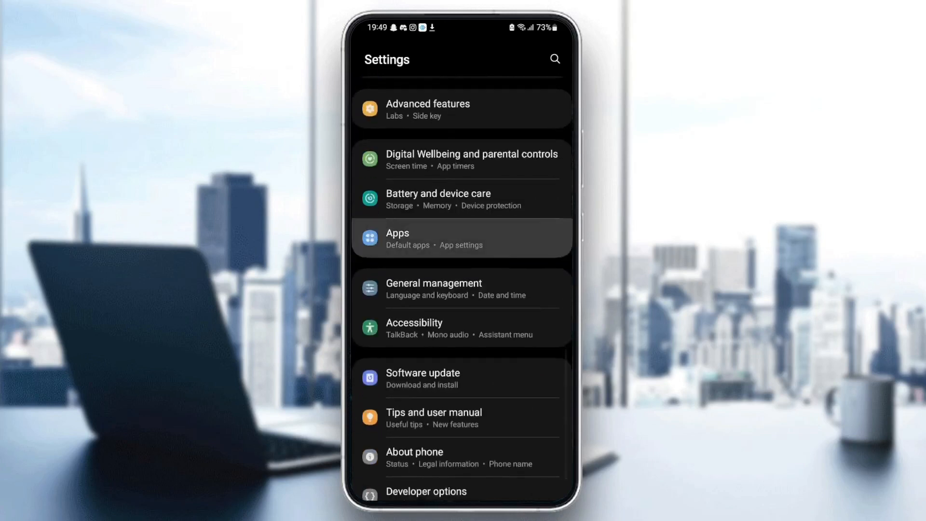
pyautogui.click(461, 238)
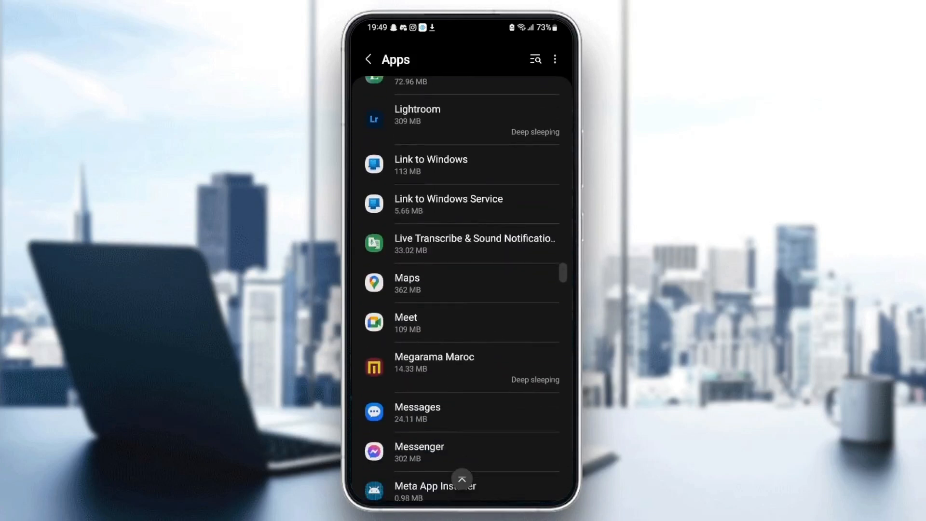
# Locate Twitter in the alphabetical Apps list and open its app information.
pyautogui.scroll(-3)
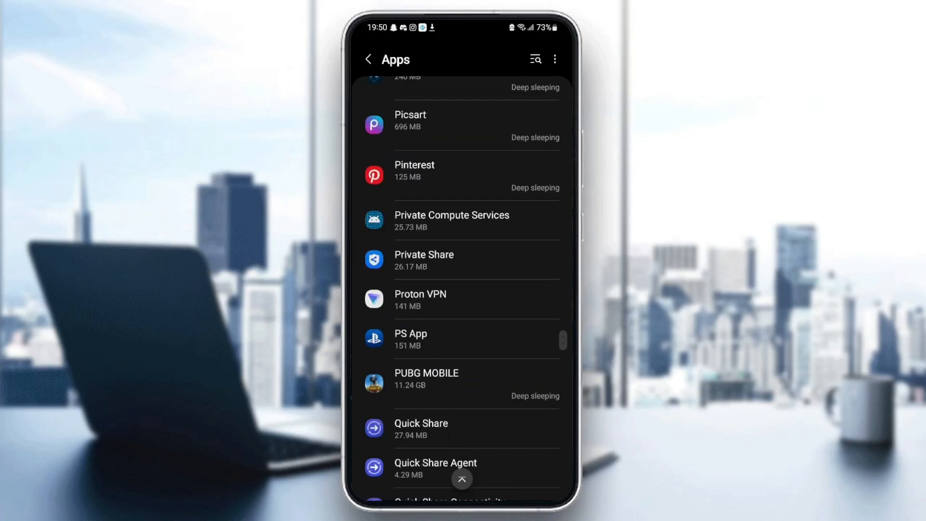
pyautogui.scroll(-3)
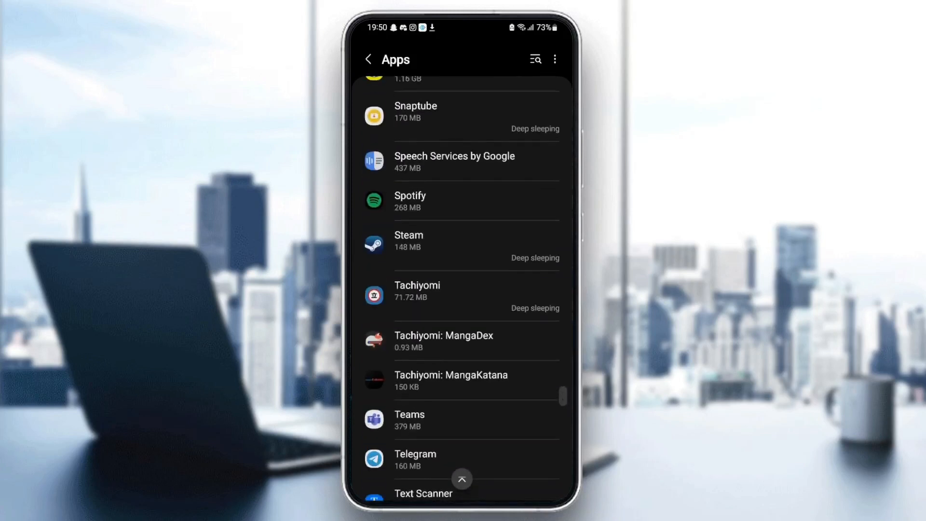
pyautogui.scroll(-3)
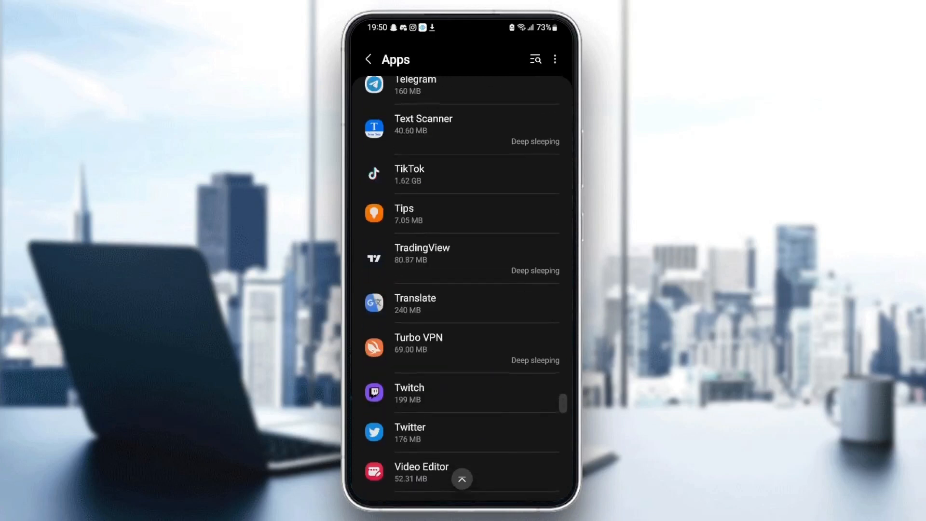
pyautogui.scroll(3)
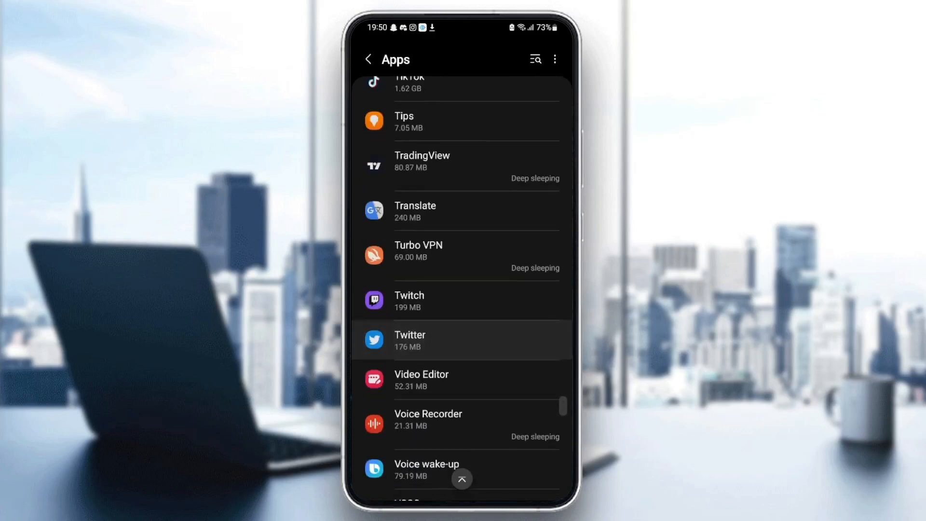
pyautogui.click(461, 341)
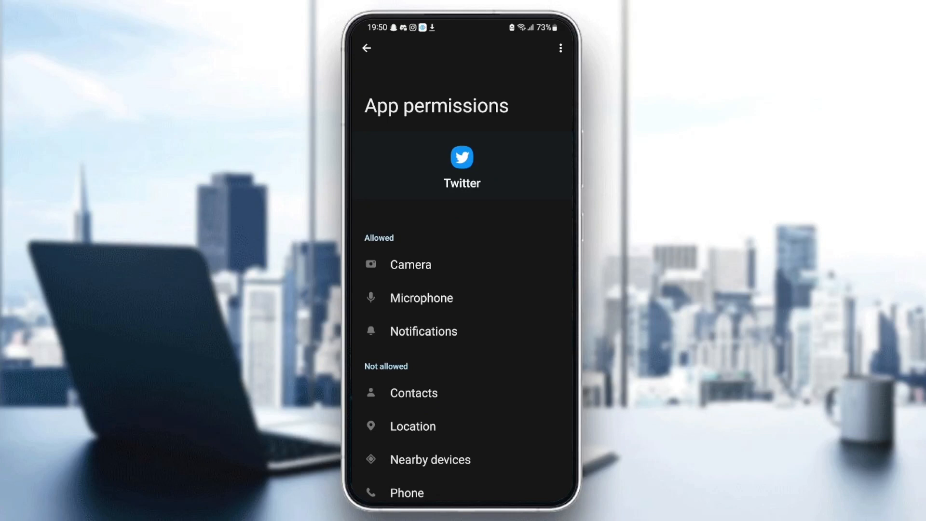
# Return from Twitter's permissions to App info and go to its Set as default page.
pyautogui.click(367, 48)
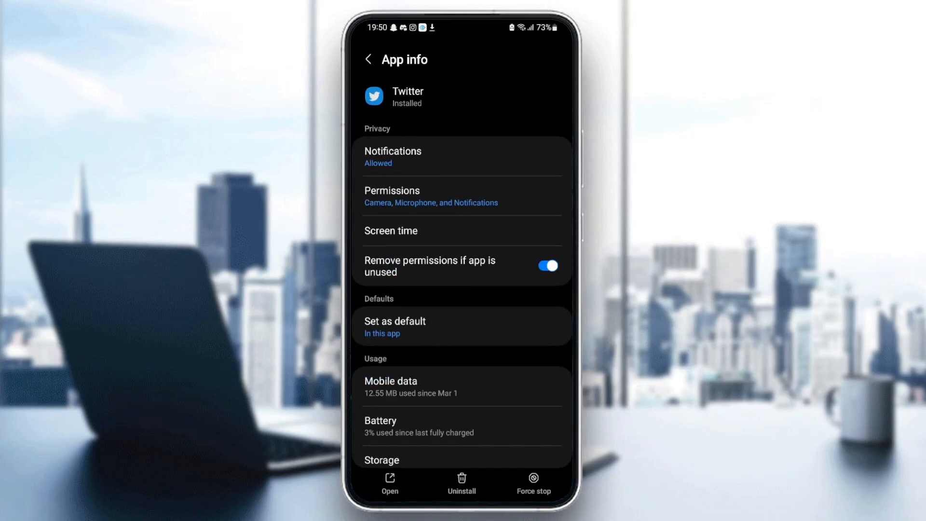
pyautogui.click(395, 326)
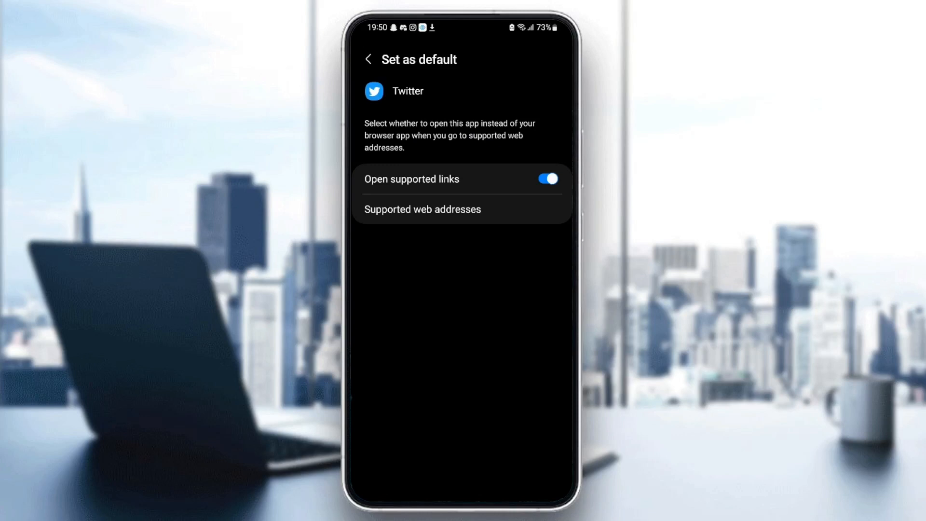
# Return to Twitter's App info with supported links now opening in the app.
pyautogui.click(367, 59)
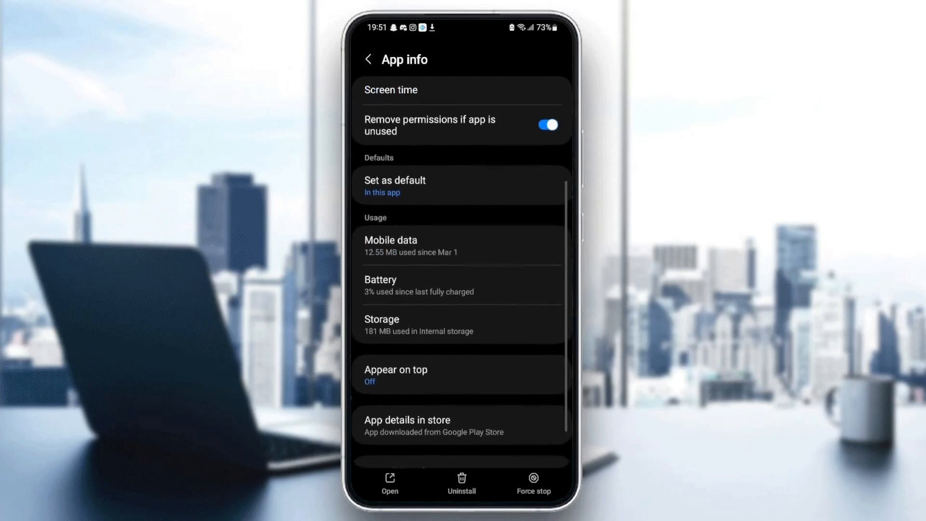
# Clear Twitter's cache from its Storage page, then relaunch Twitter to its Following feed.
pyautogui.click(462, 325)
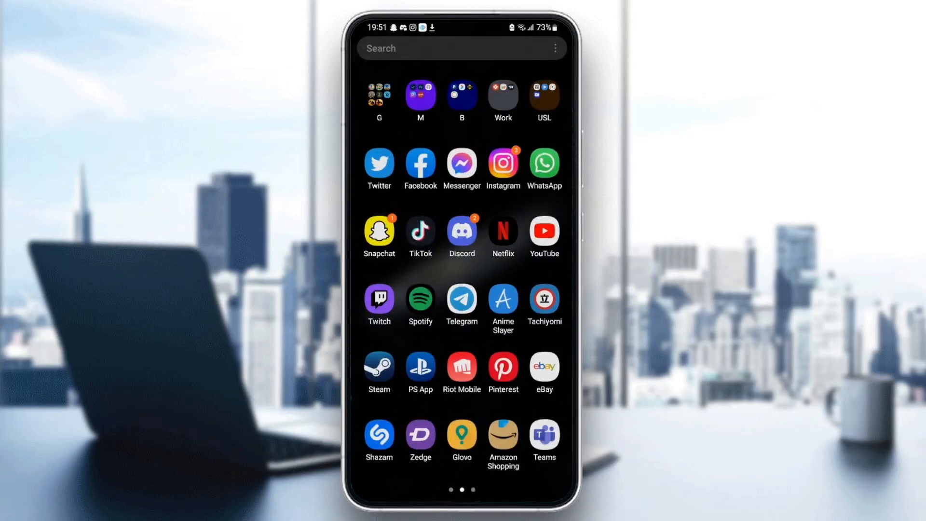
pyautogui.click(378, 164)
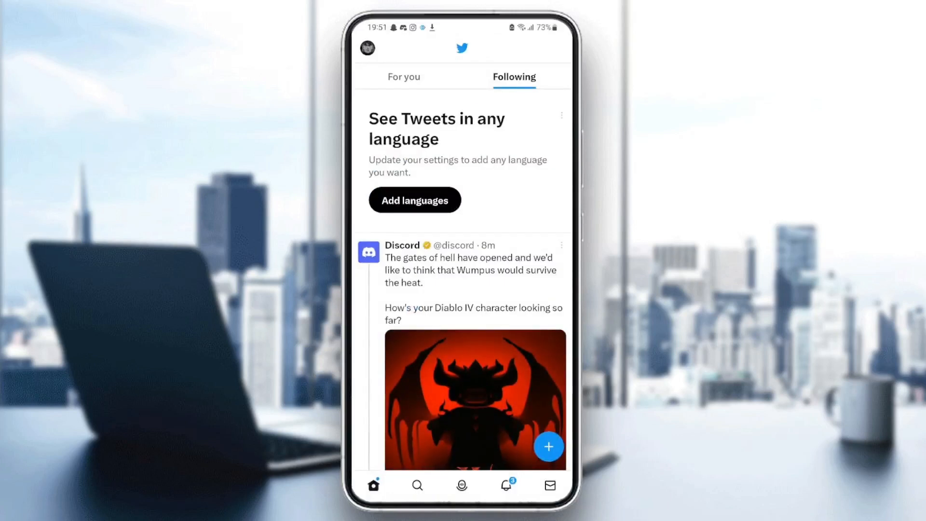